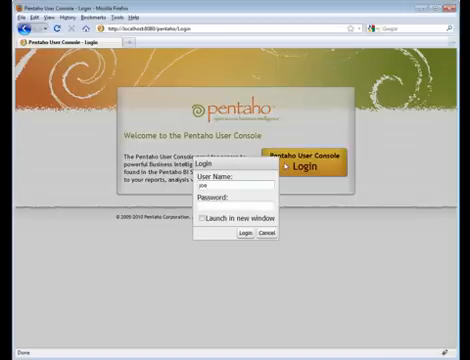
Enter the password in the Login dialog to sign in
type("password")
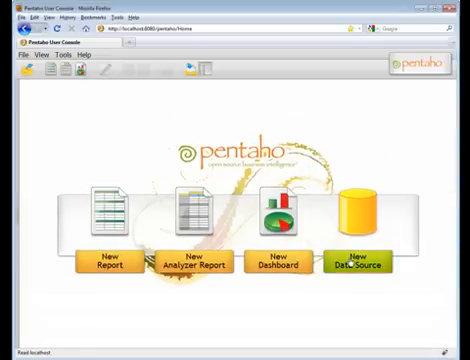
Start a new data source and name it FinancialData
left_click(360, 258)
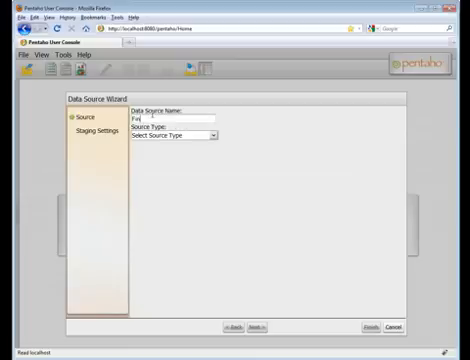
type("FinancialData")
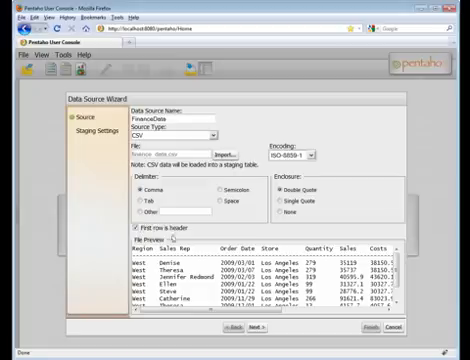
Finish the wizard so the 15,378 CSV rows load into staging
left_click(252, 328)
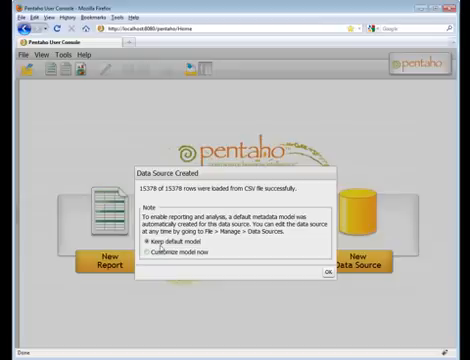
Choose Customize model now to open the FinanceData model editor
left_click(141, 252)
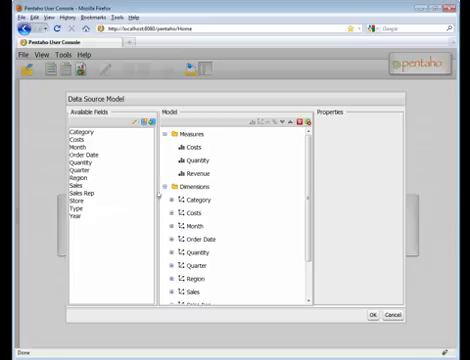
Select the numeric Costs, Quantity or Sales dimension for deletion
left_click(86, 155)
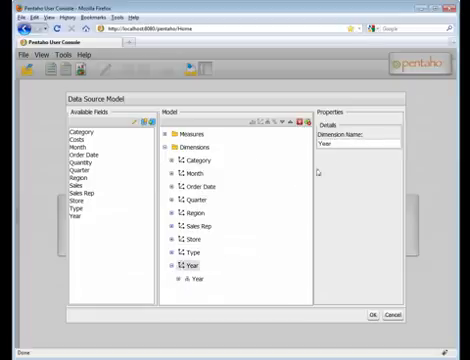
Enter Time as the Year dimension's name
type("T")
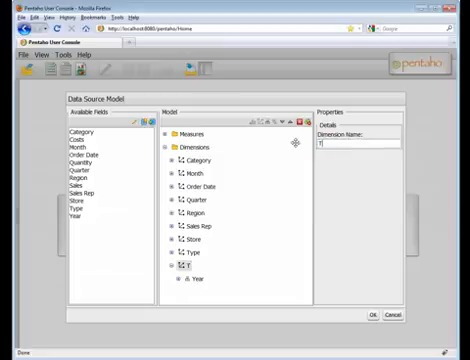
type("Time")
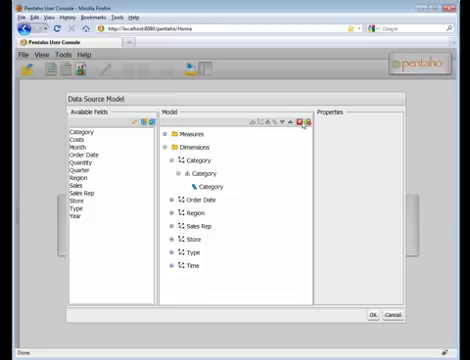
mouse_move(255, 205)
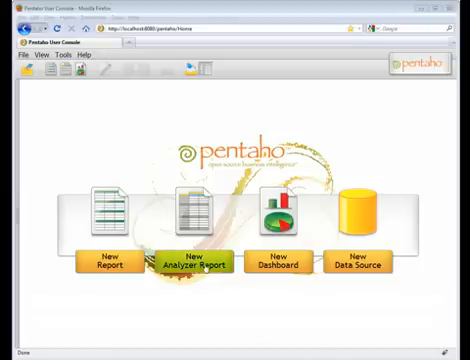
Start a new Analyzer Report from the home screen
left_click(197, 258)
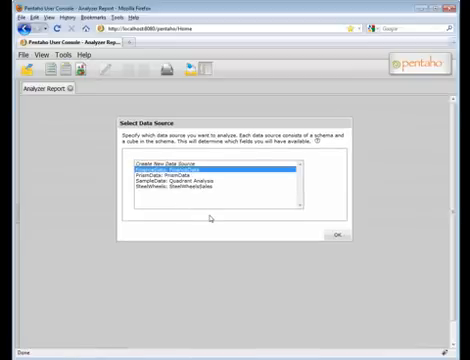
Select FinanceData as the report's data source and browse the Steel Wheels folder
left_click(340, 237)
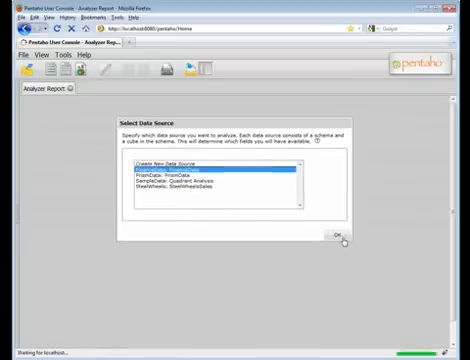
left_click(328, 239)
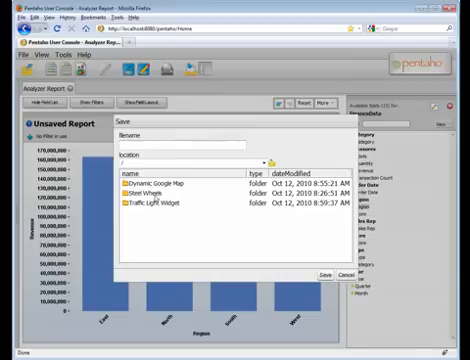
left_click(145, 191)
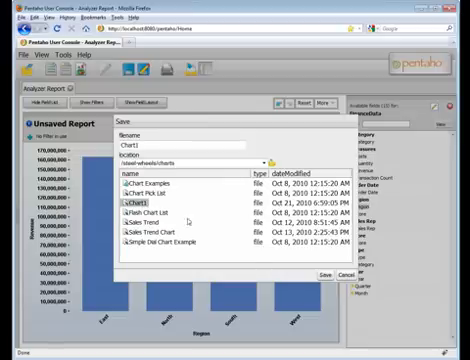
Save the report as Chart1 in steel-wheels/charts
left_click(321, 275)
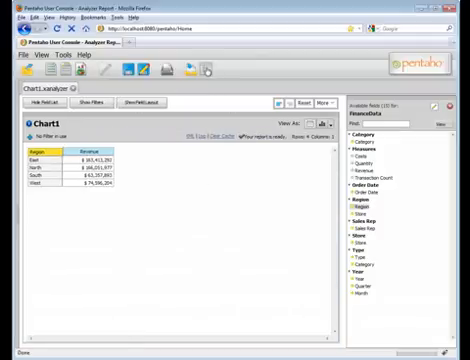
mouse_move(225, 173)
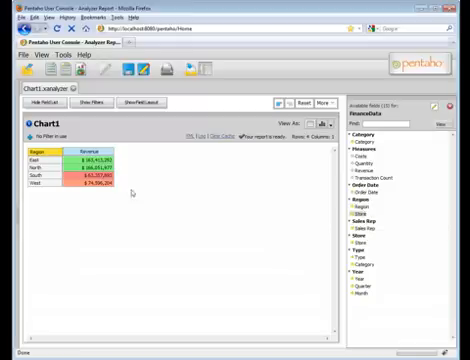
Open the Revenue column's context menu for conditional formatting
right_click(40, 152)
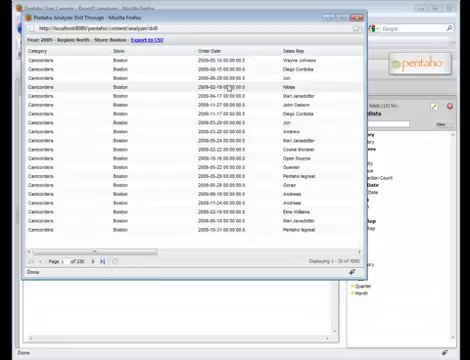
Drill through Boston's 2009 North-region revenue to view its individual order records
left_click(205, 48)
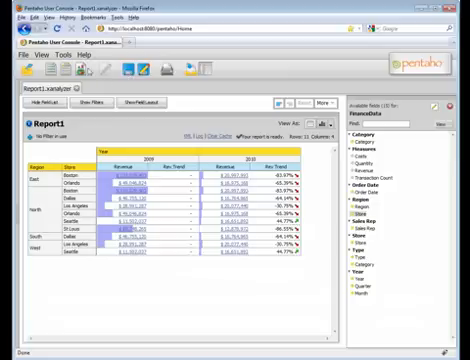
mouse_move(83, 72)
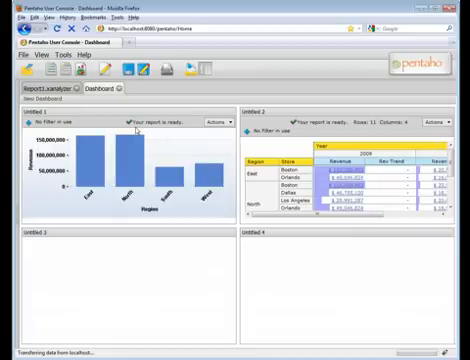
mouse_move(232, 96)
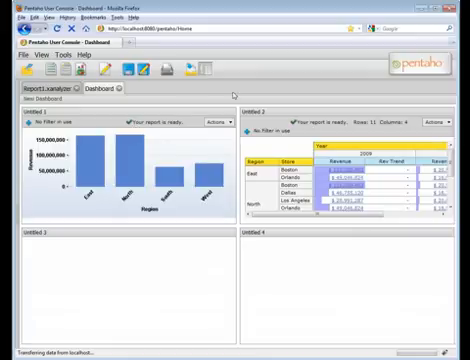